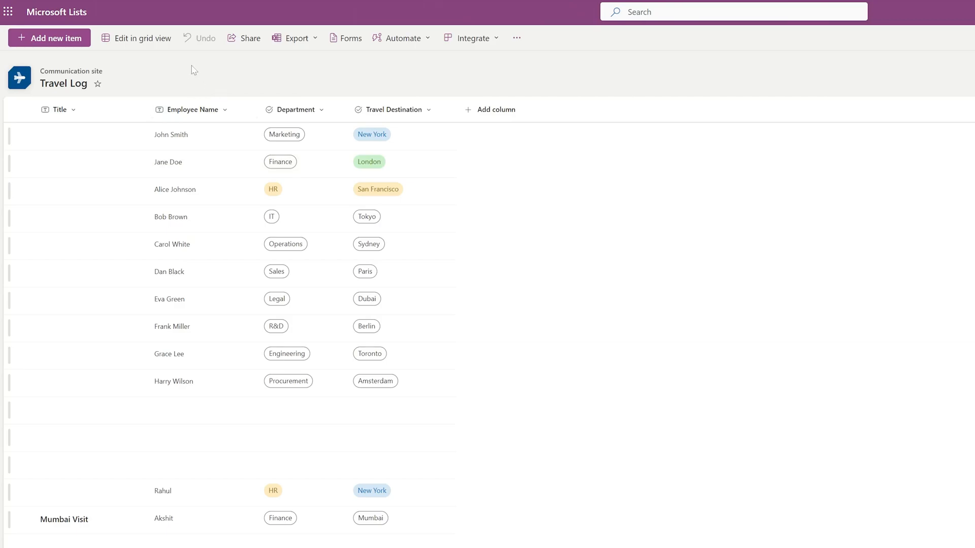
mouse_move(145, 86)
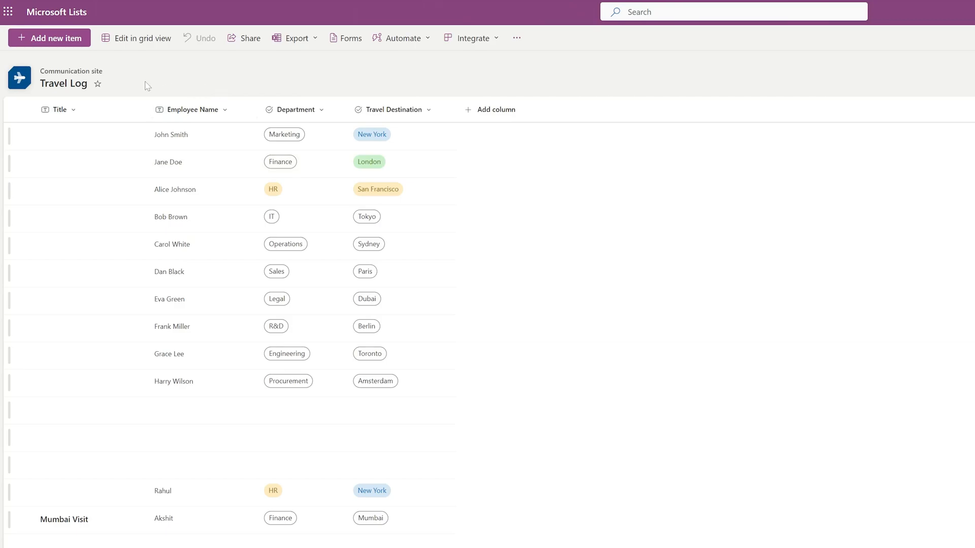
mouse_move(539, 84)
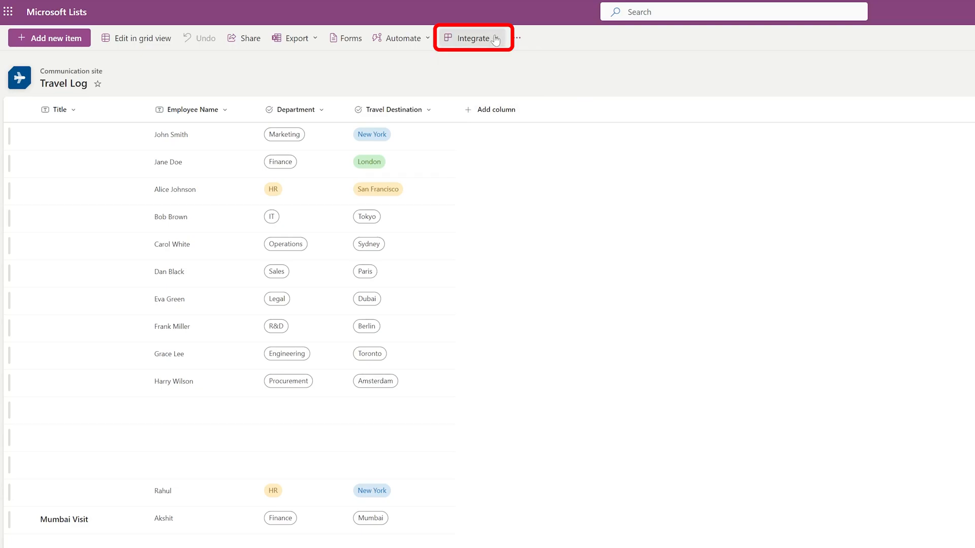
- From the Travel Log list's Integrate menu, have Power BI visualize the list
click(474, 38)
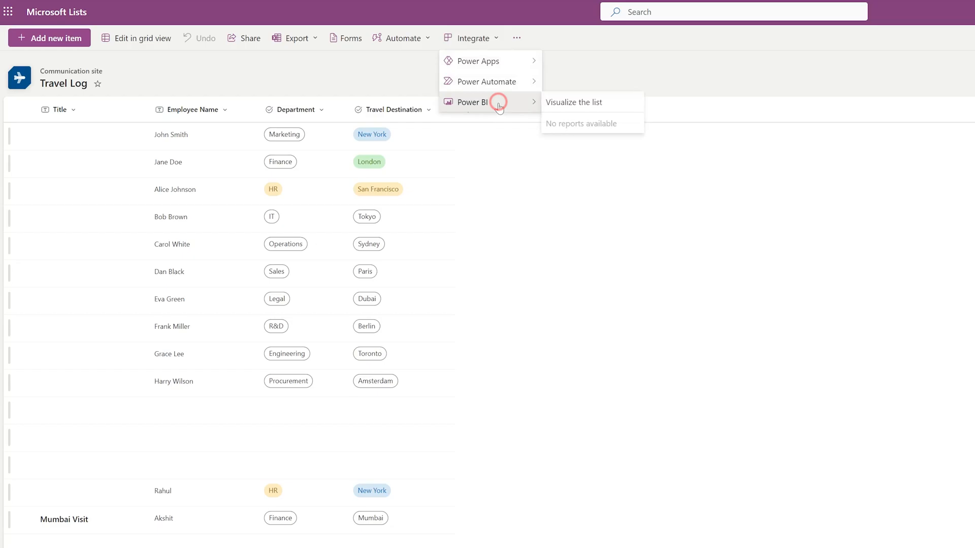
click(572, 102)
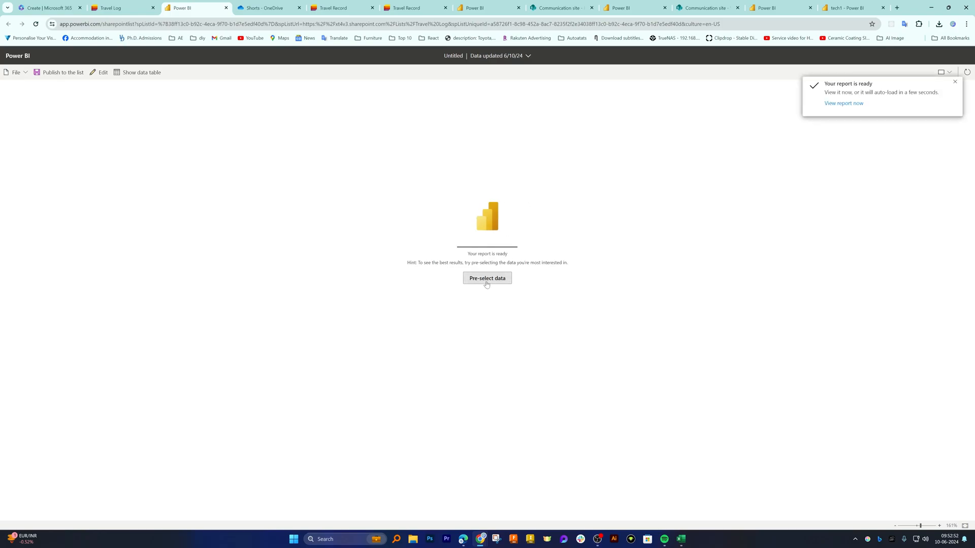
mouse_move(768, 149)
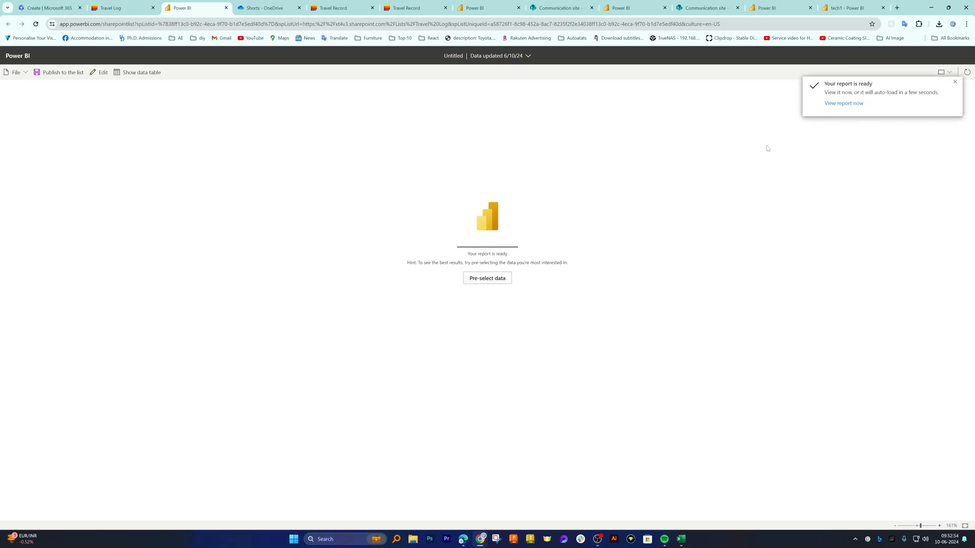
- View the ready report charting Travel Log counts by department and destination
click(844, 104)
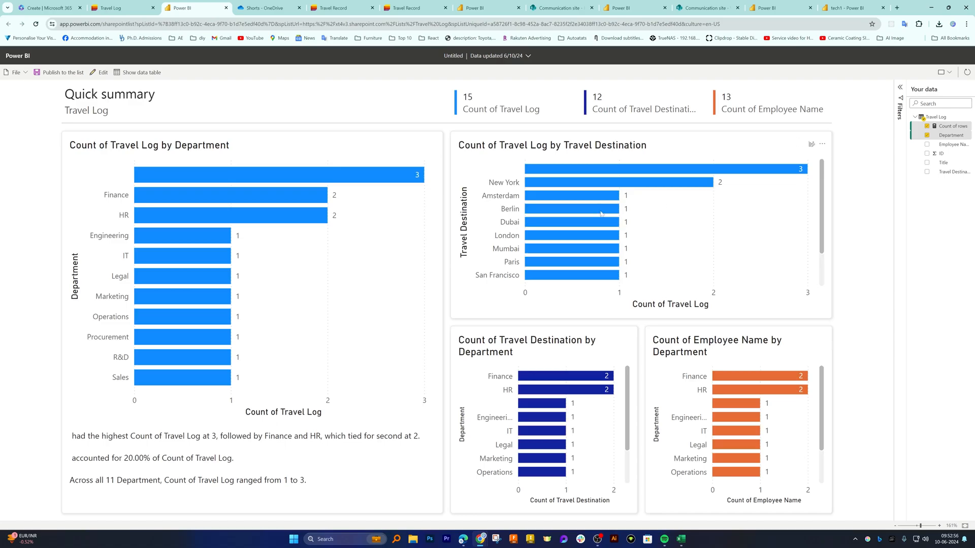
mouse_move(600, 182)
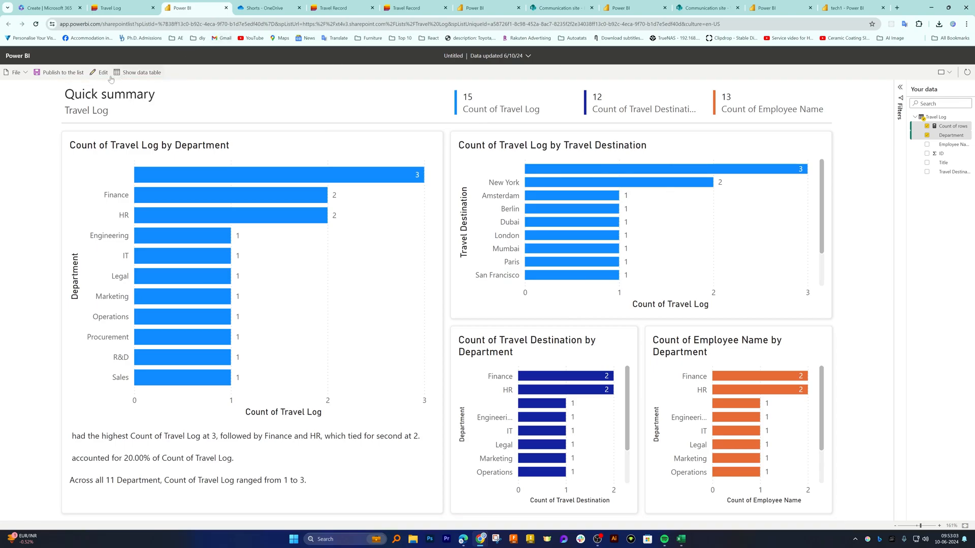
- Switch the report into edit mode and add a blank second page
click(101, 72)
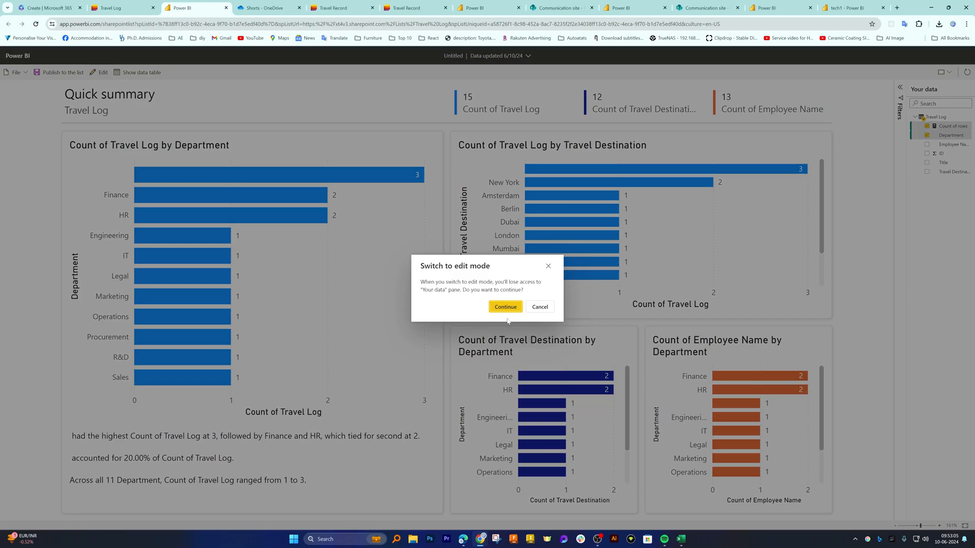
click(505, 306)
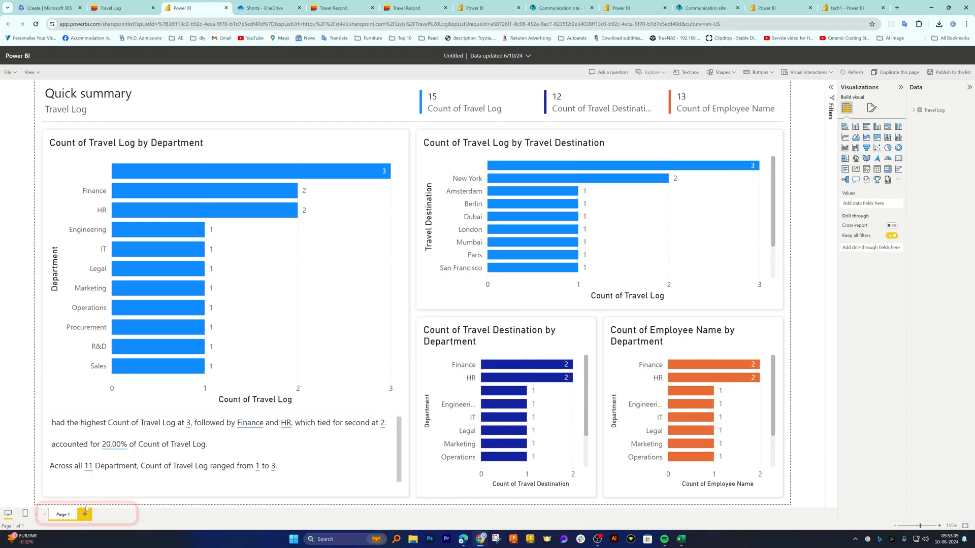
click(85, 514)
text(Destinatio)
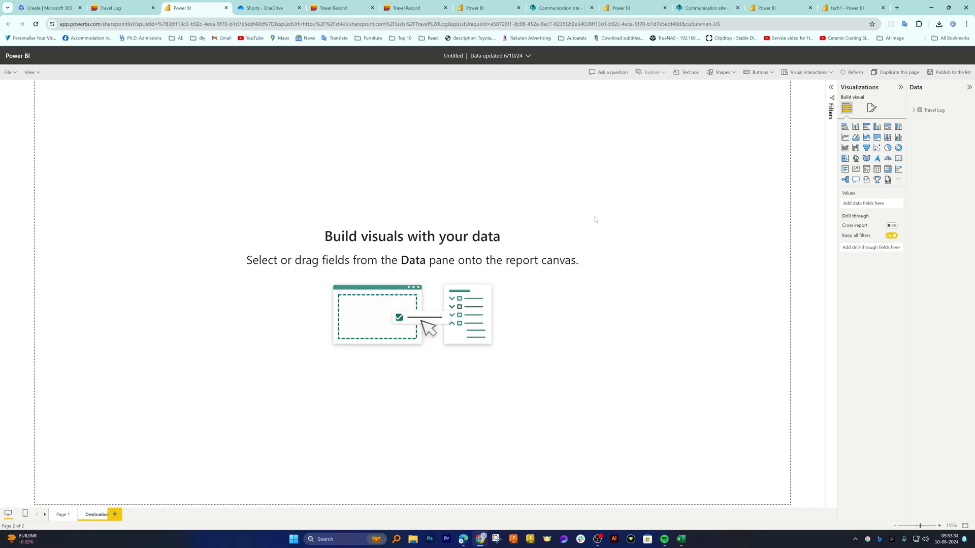
mouse_move(887, 147)
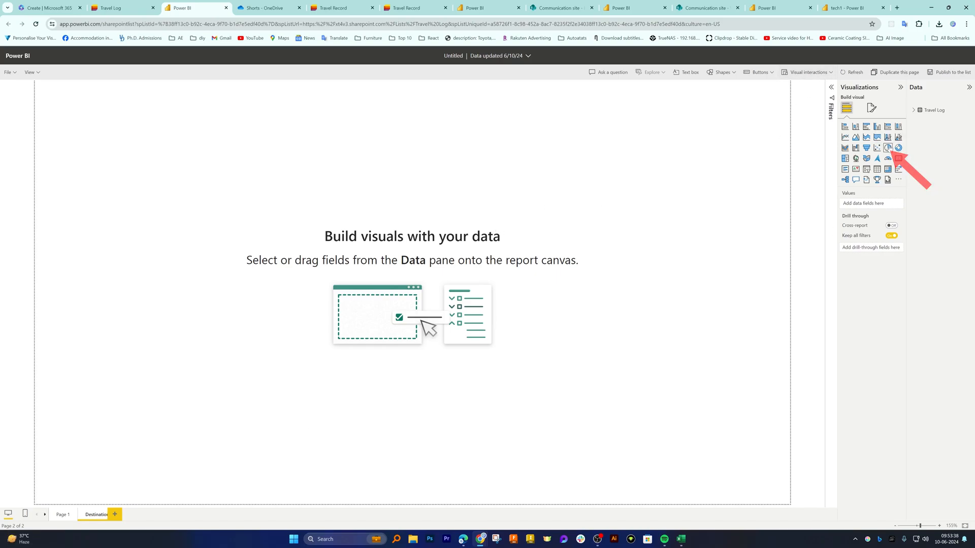
- Insert a pie chart using Travel Log's Travel Destination as legend and its count as values
click(887, 149)
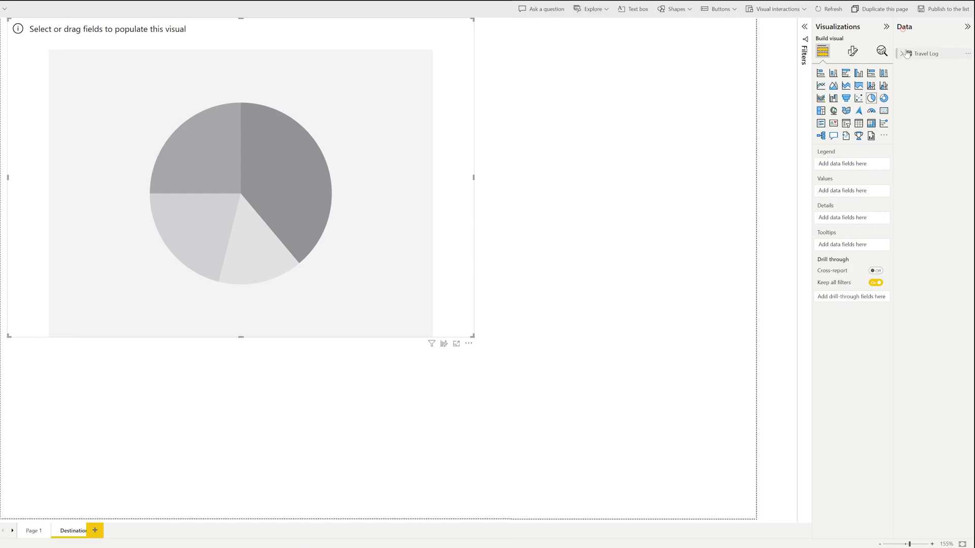
click(908, 54)
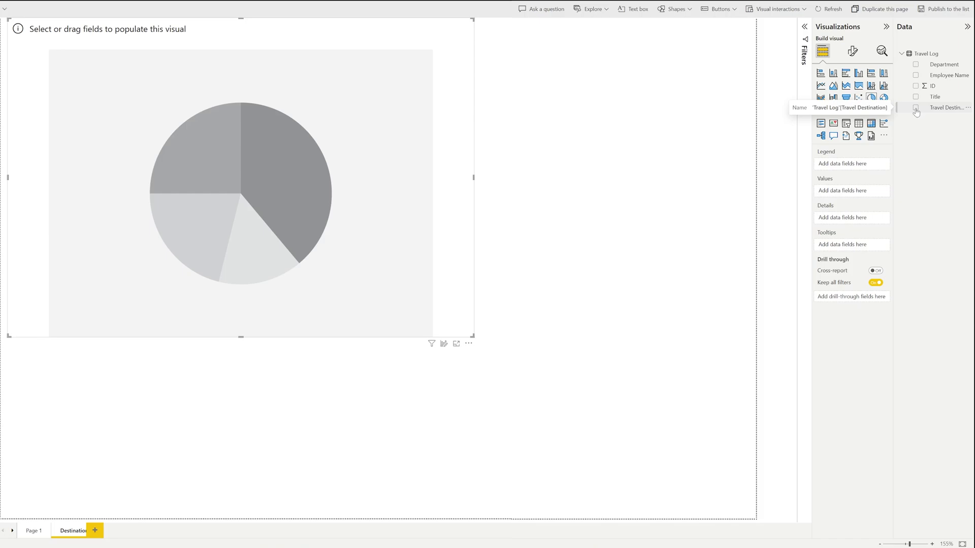
click(916, 108)
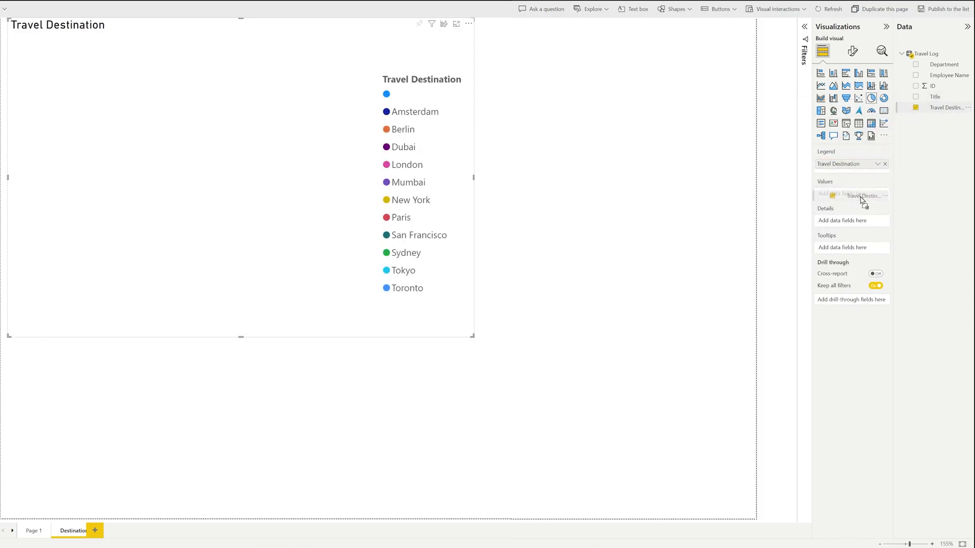
click(851, 194)
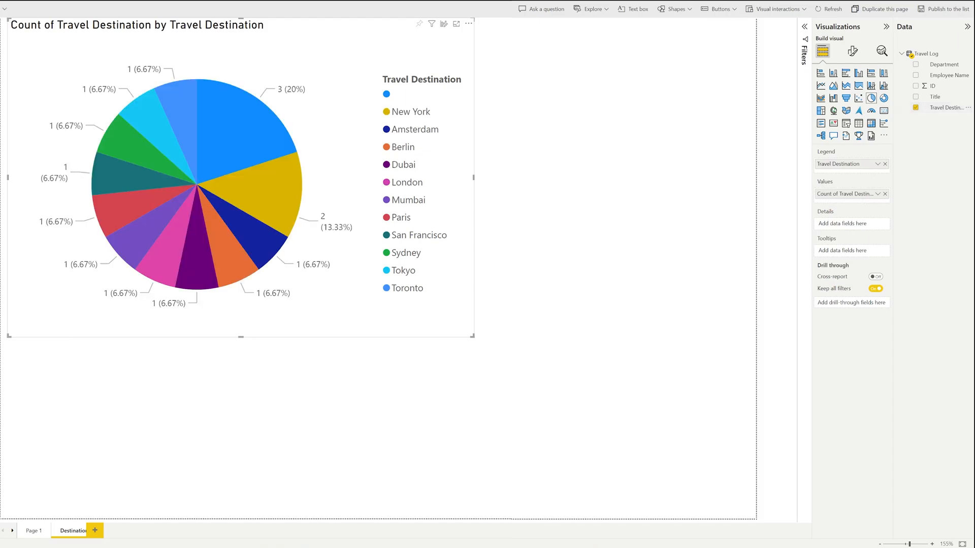
mouse_move(353, 153)
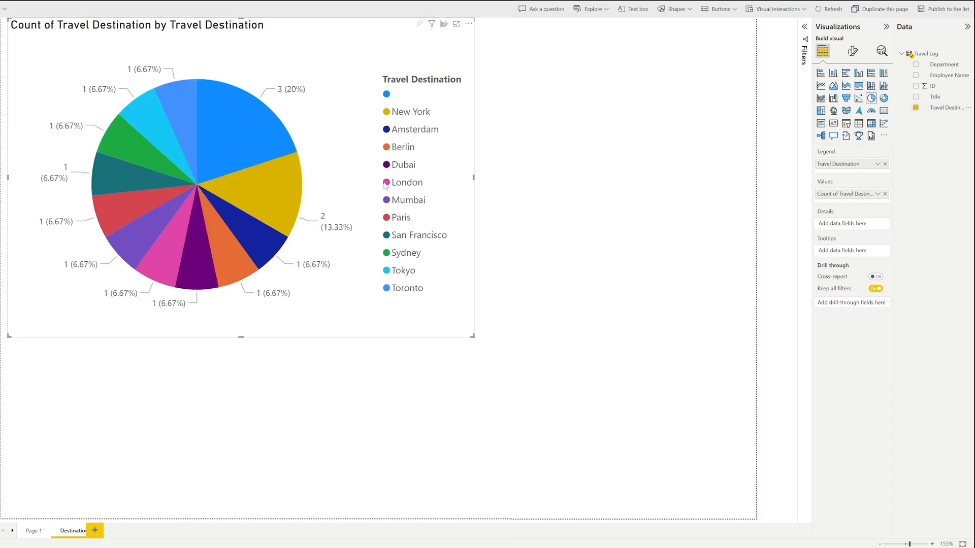
mouse_move(81, 107)
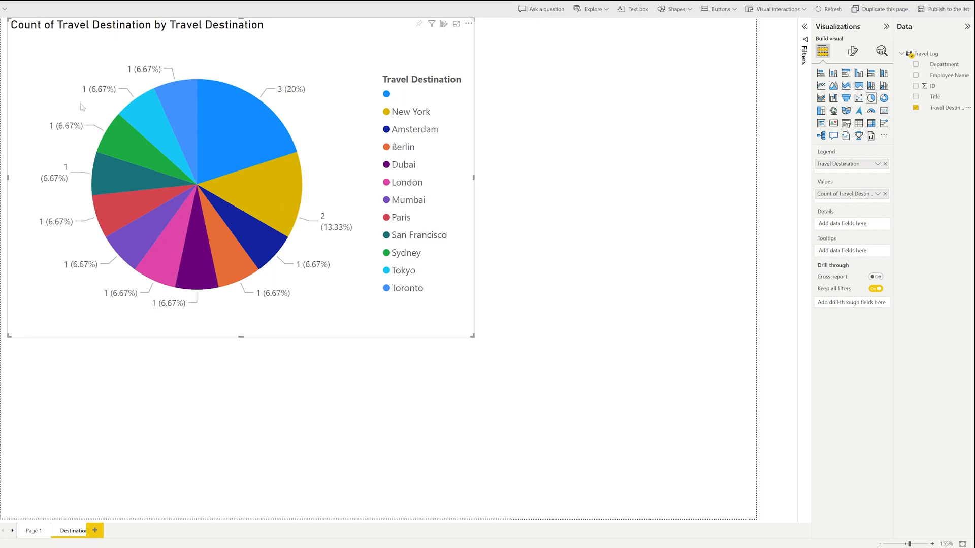
mouse_move(925, 363)
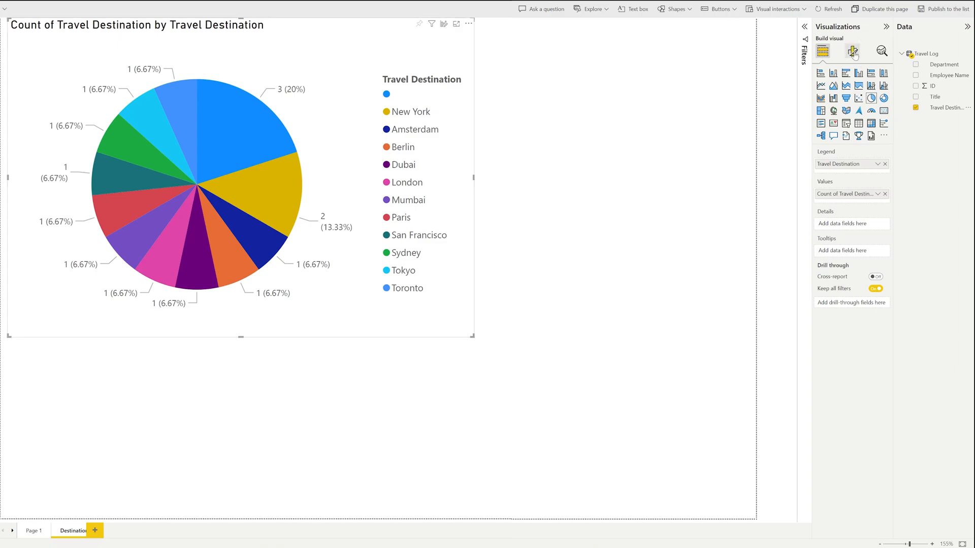
- In Format visual, toggle the pie legend off and on and expand its Legend and Title settings
click(852, 51)
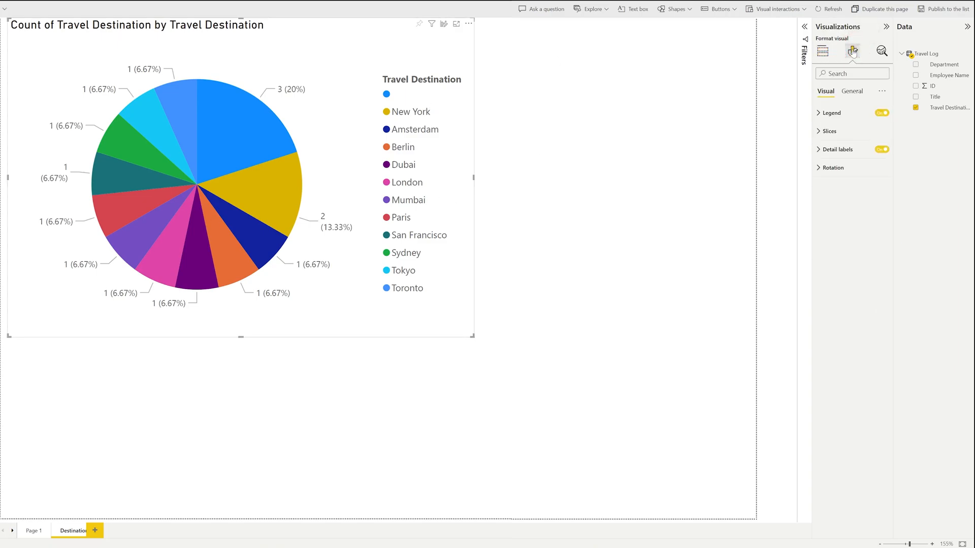
click(882, 113)
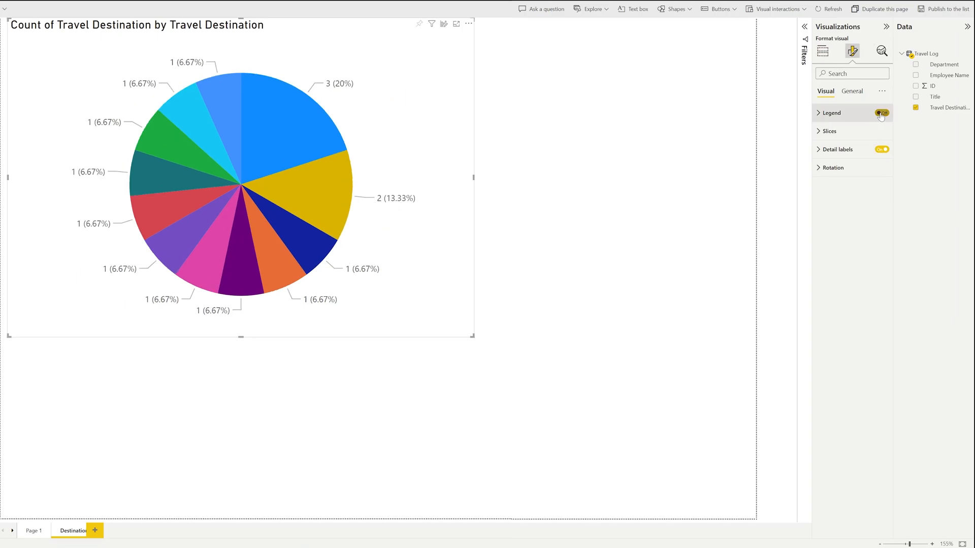
click(881, 113)
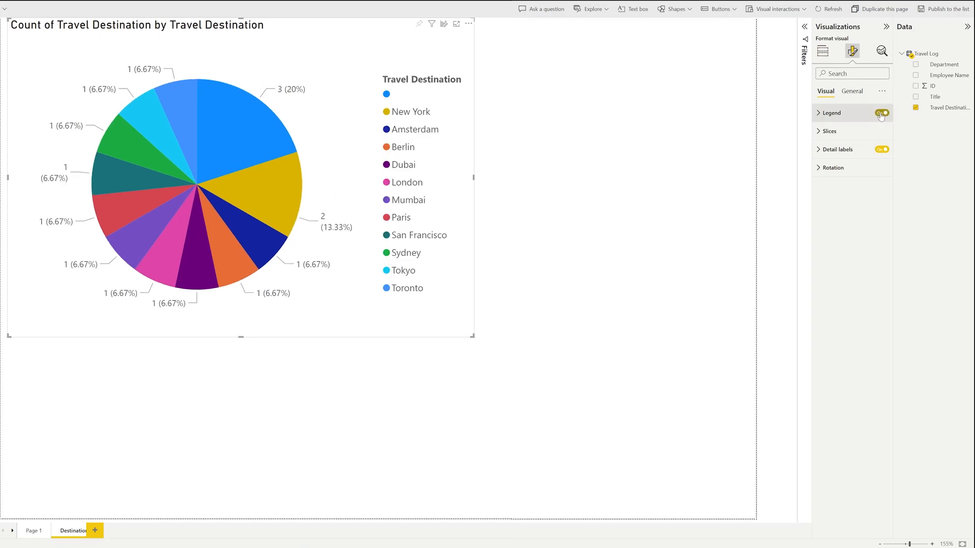
click(831, 113)
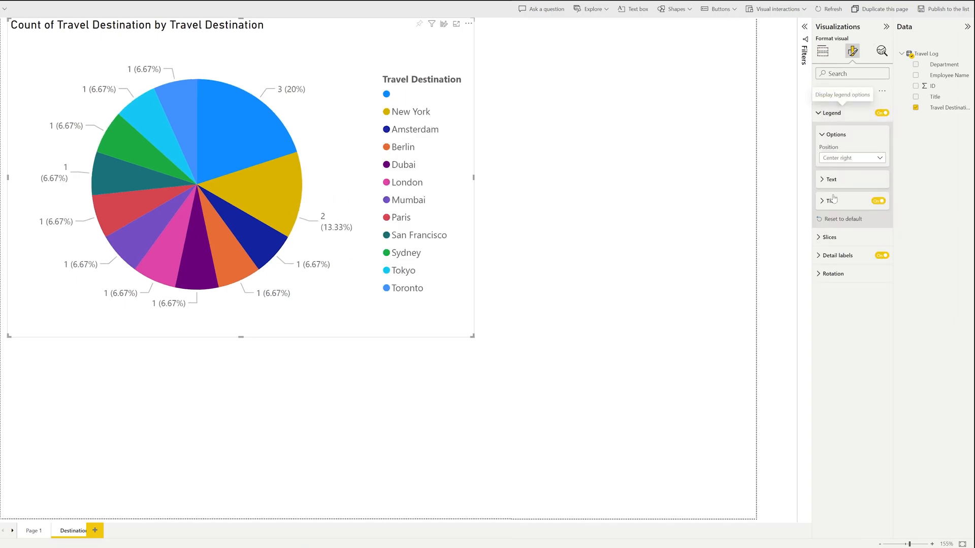
click(831, 200)
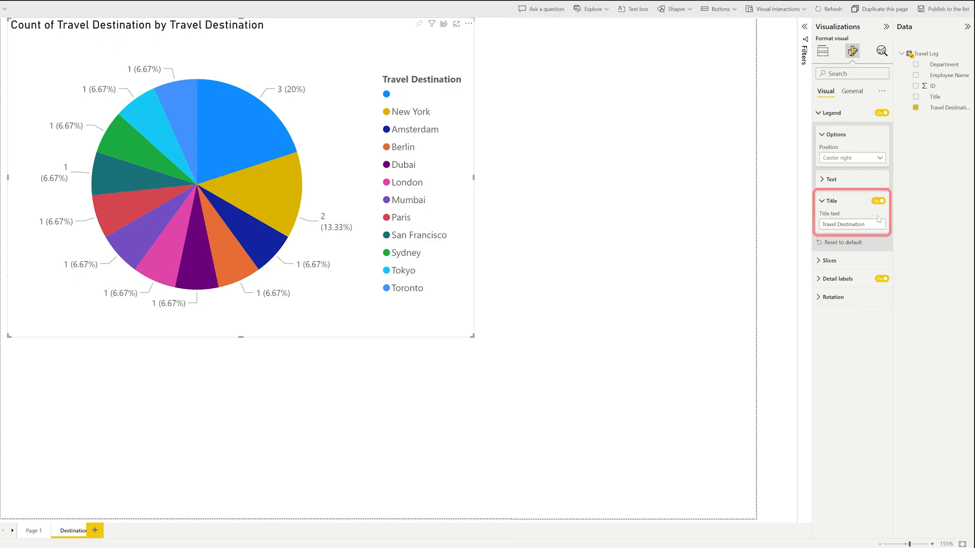
click(832, 200)
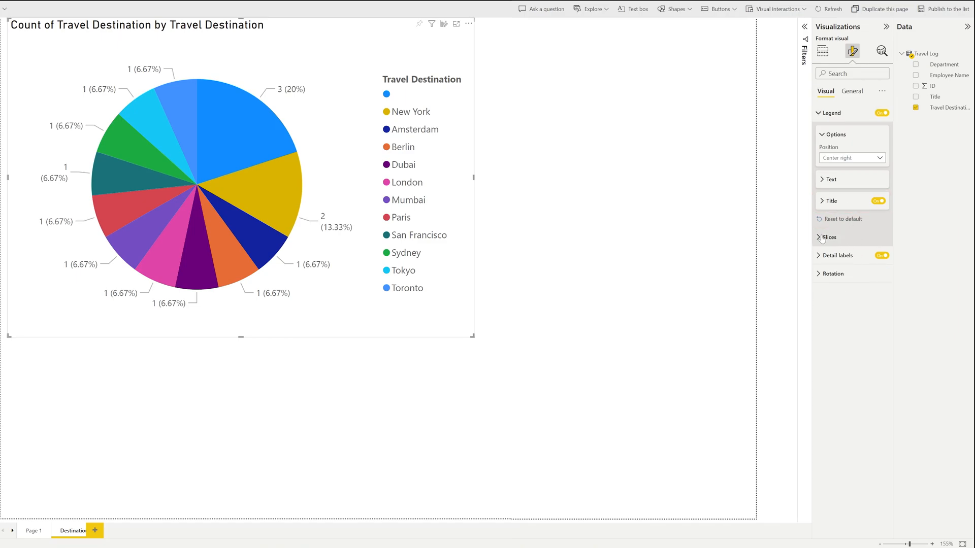
- Recolour a pie slice red and set the pie chart's Rotation to 130°
click(828, 236)
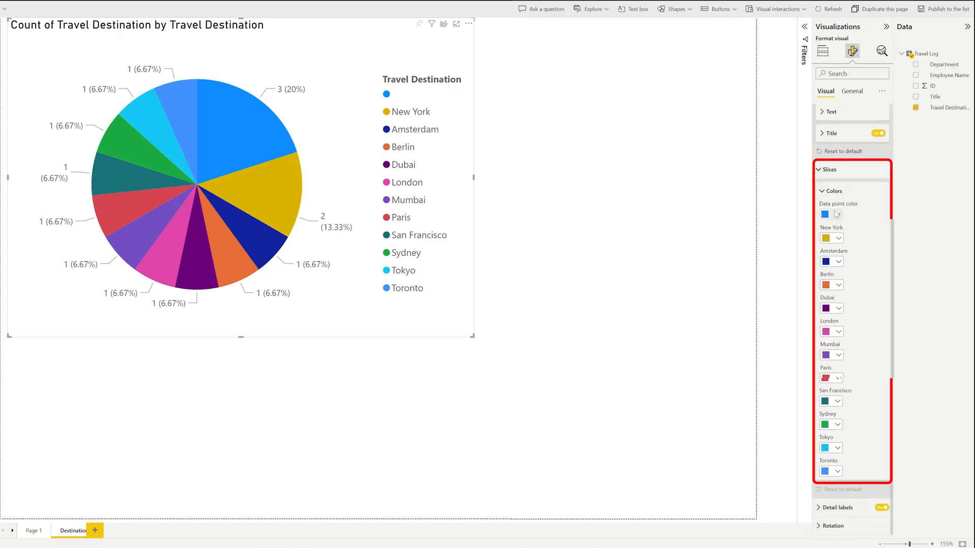
click(838, 214)
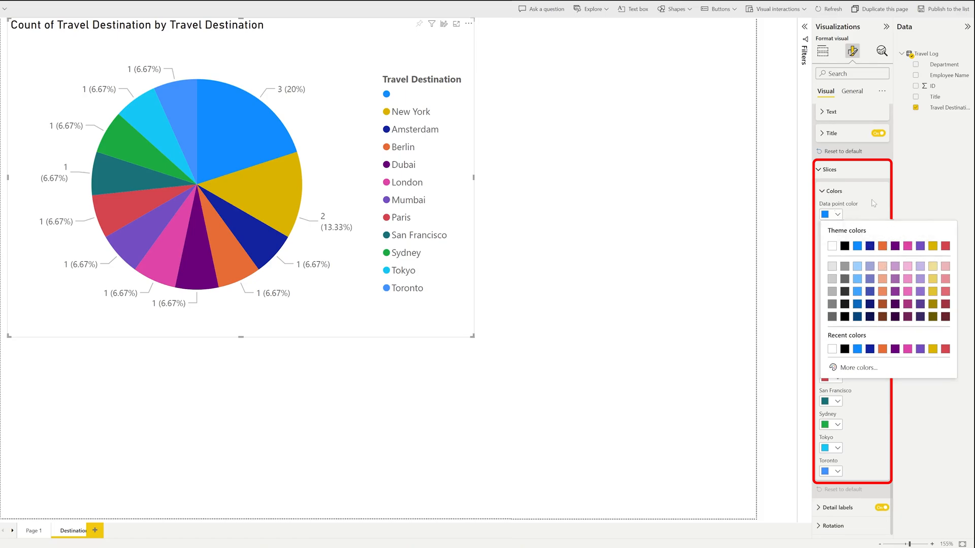
click(838, 237)
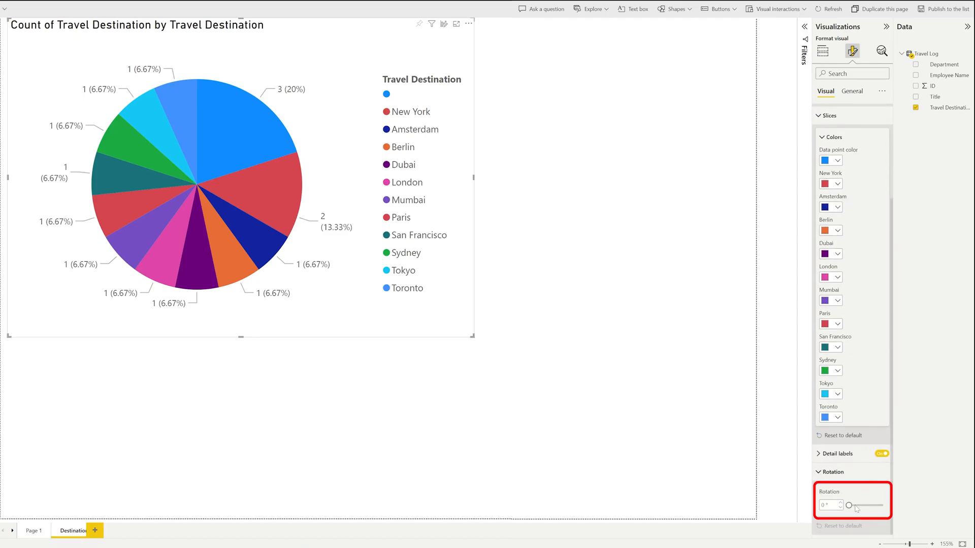
drag(849, 504, 873, 504)
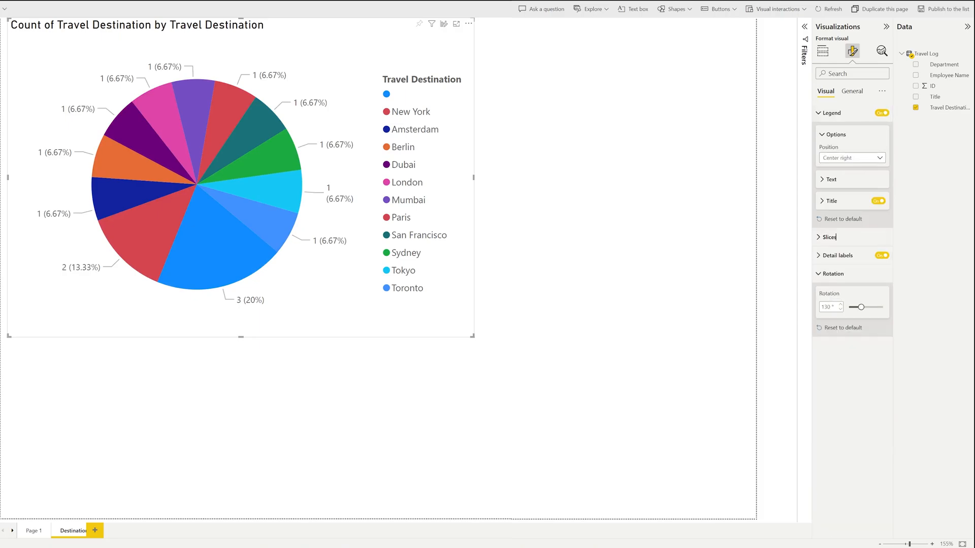
click(852, 90)
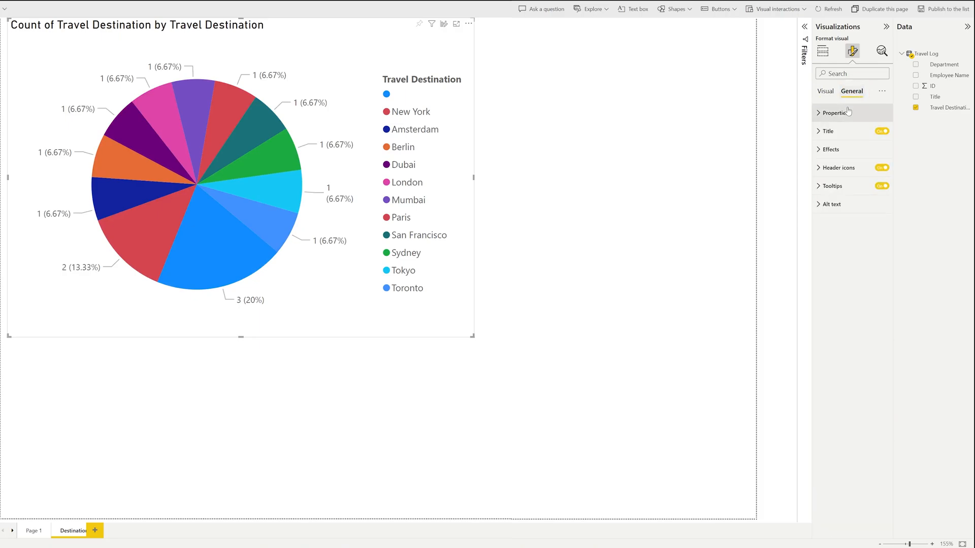
- Under General > Properties, reduce the pie chart's height to 454 and expand its position settings
click(835, 113)
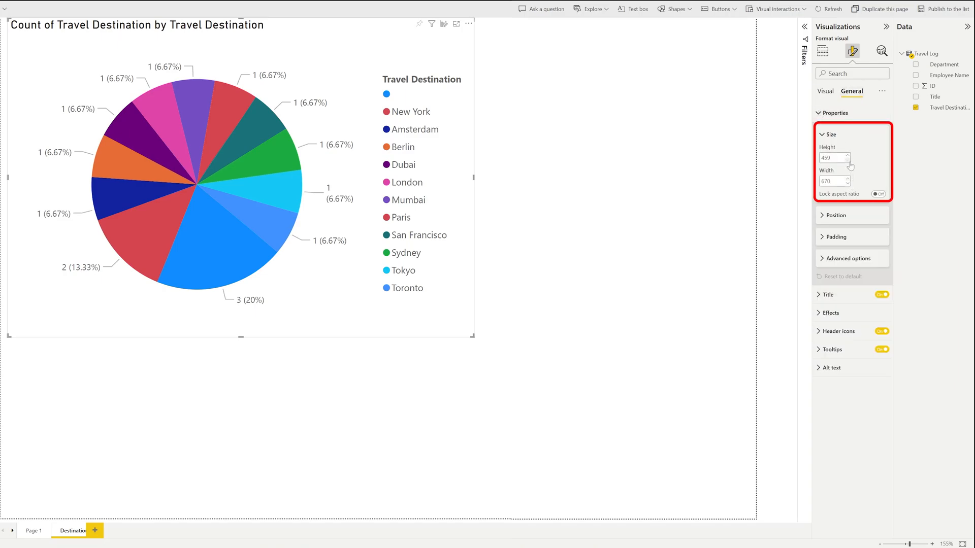
click(847, 159)
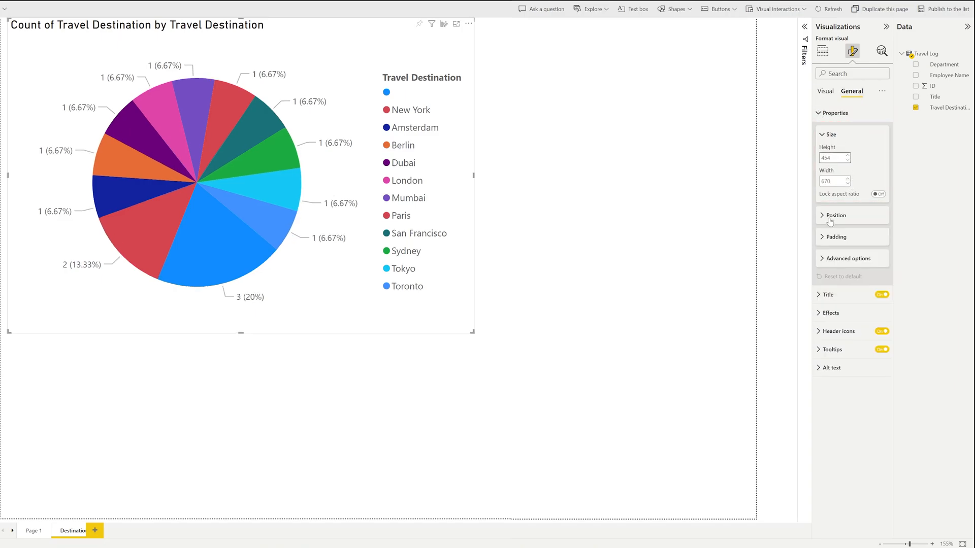
click(834, 215)
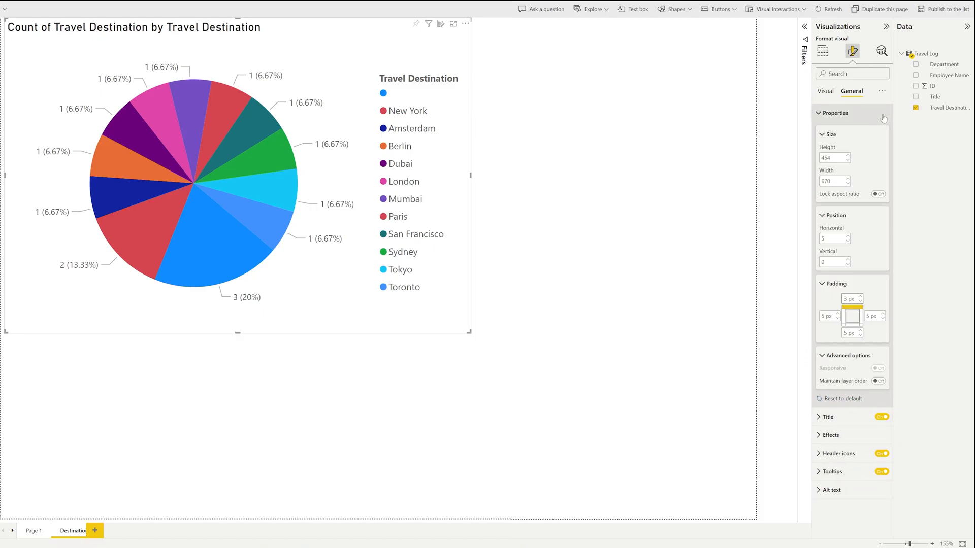
click(822, 50)
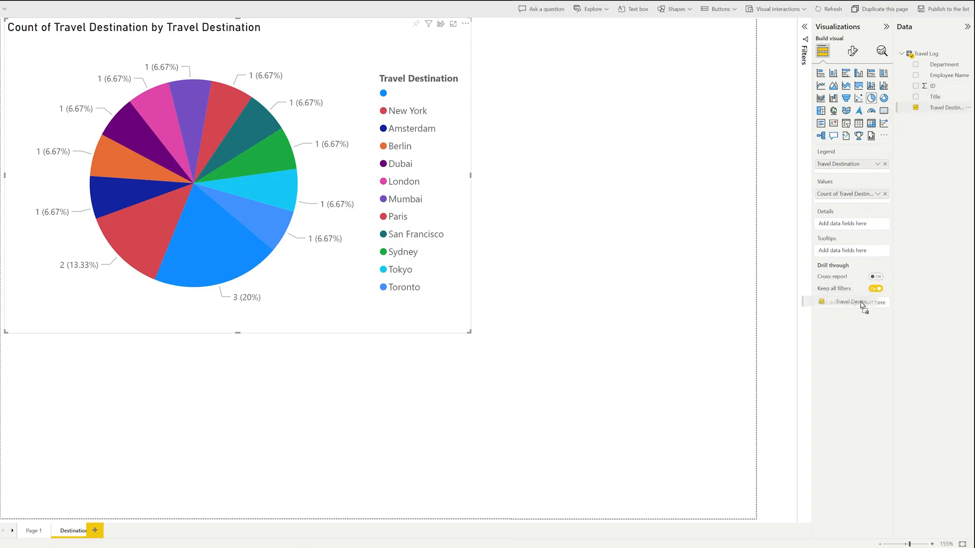
- Drill through on Travel Destination keeping only named cities, trying Donut before returning to Pie
click(863, 302)
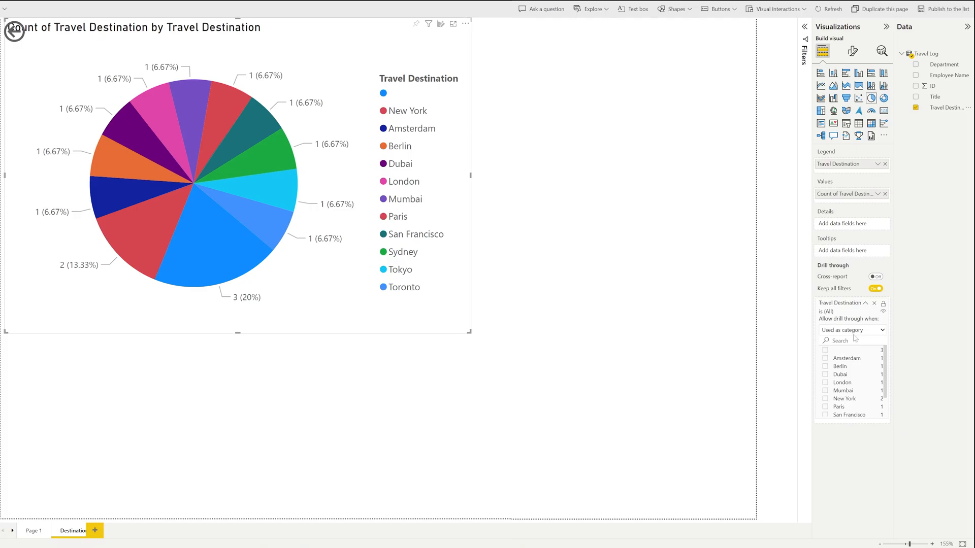
click(825, 359)
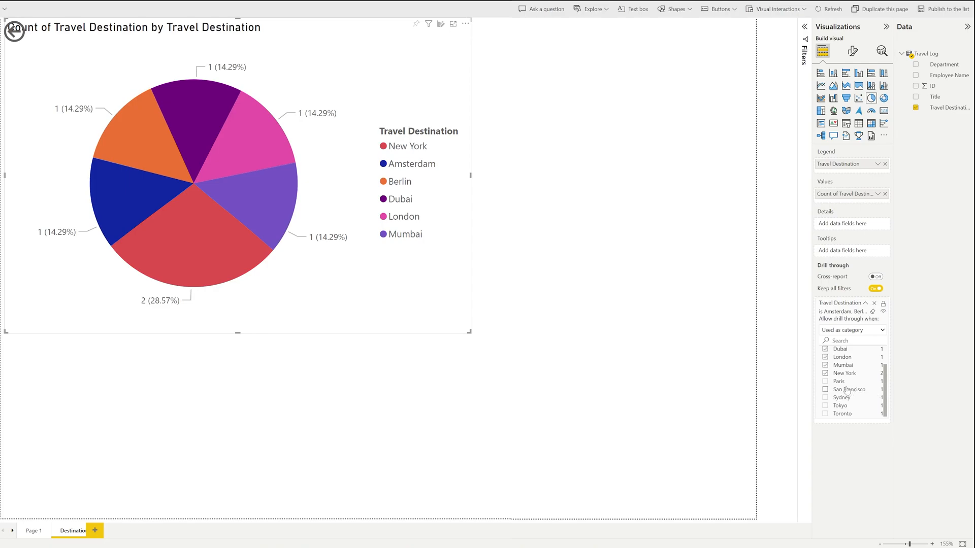
click(824, 389)
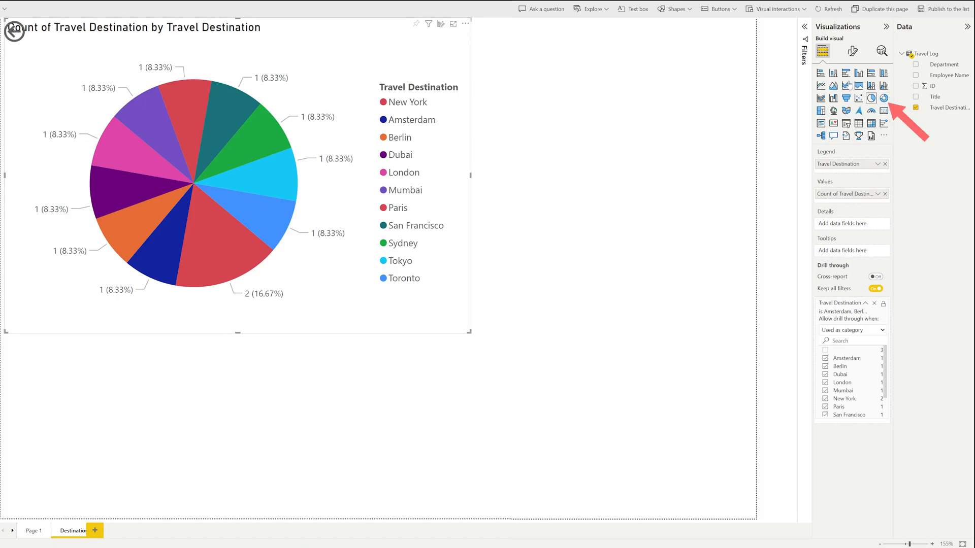
click(882, 99)
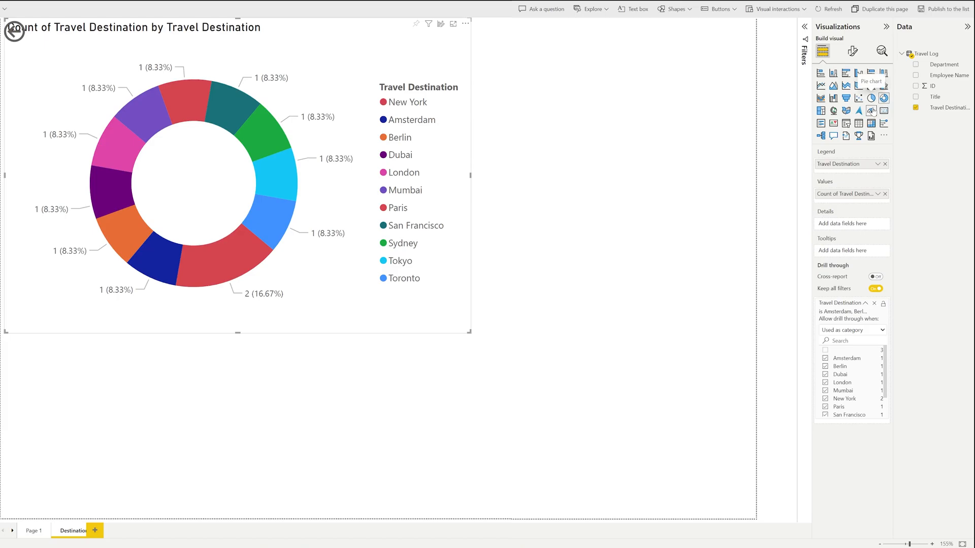
click(833, 74)
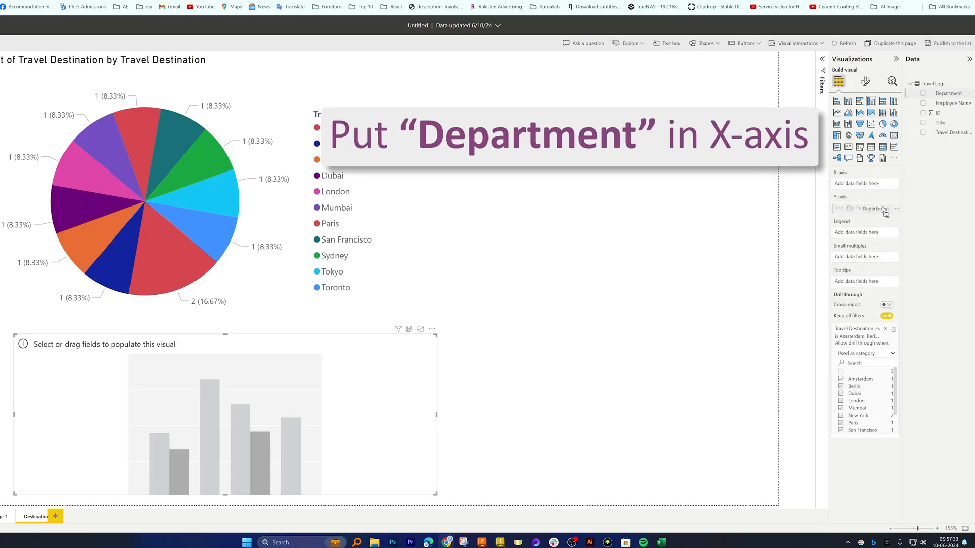
- Give the column chart Department on the X-axis and Count of Department on the Y-axis
drag(864, 208, 864, 187)
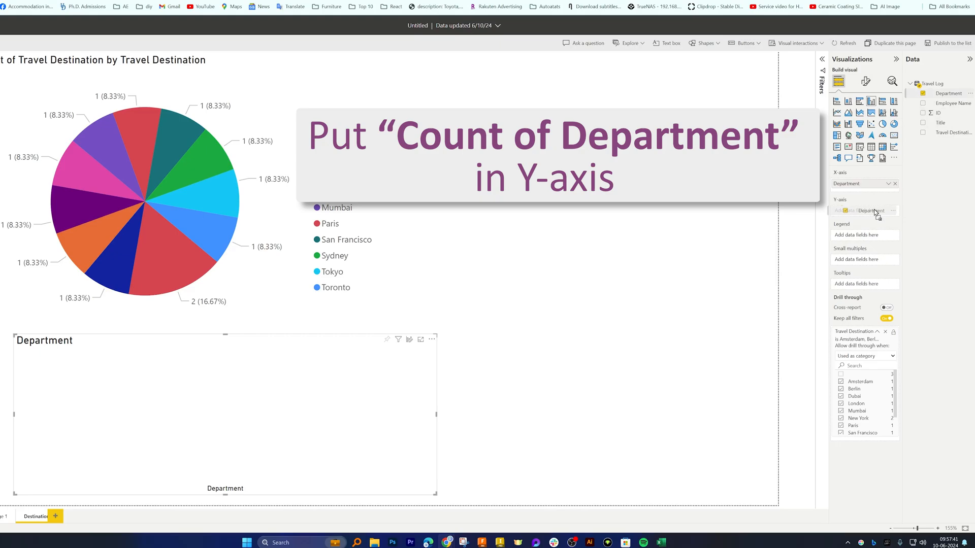
click(861, 210)
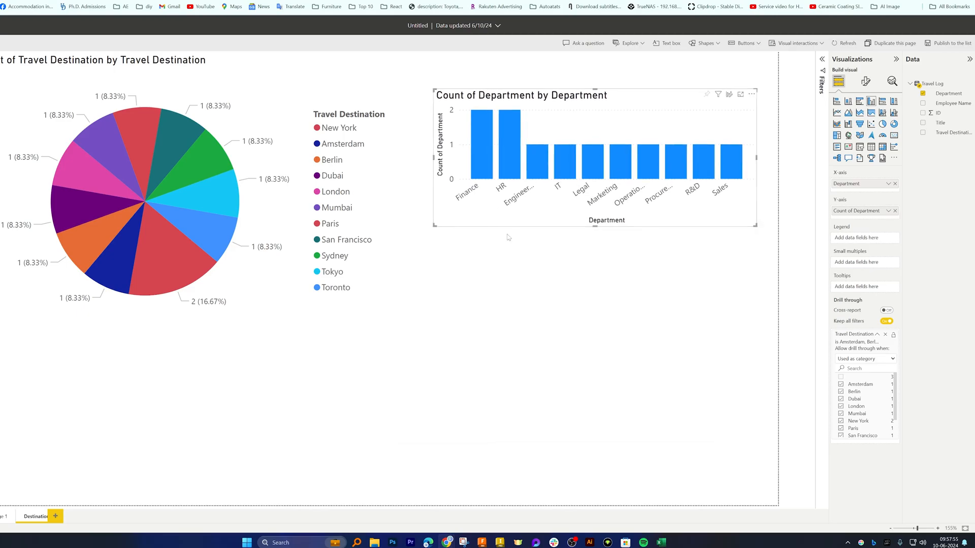
mouse_move(509, 137)
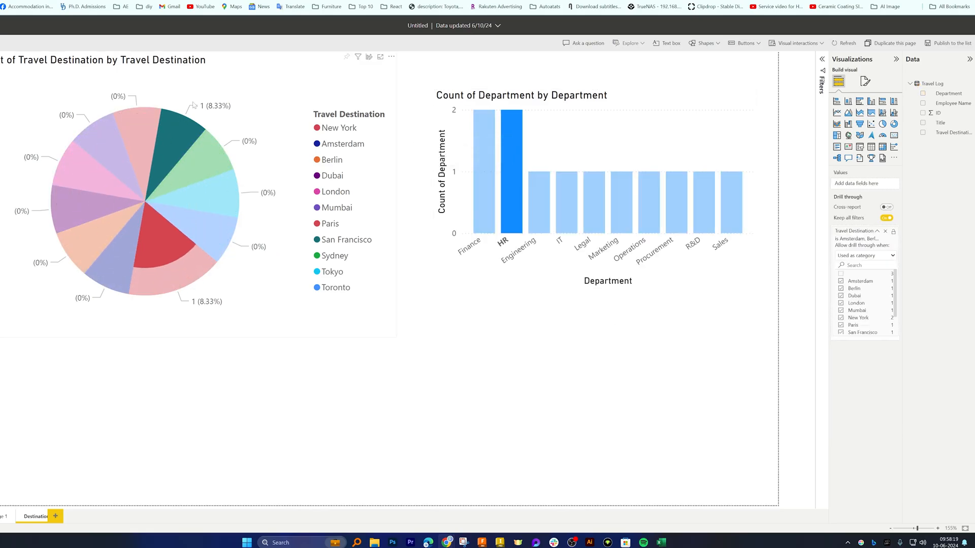
mouse_move(190, 153)
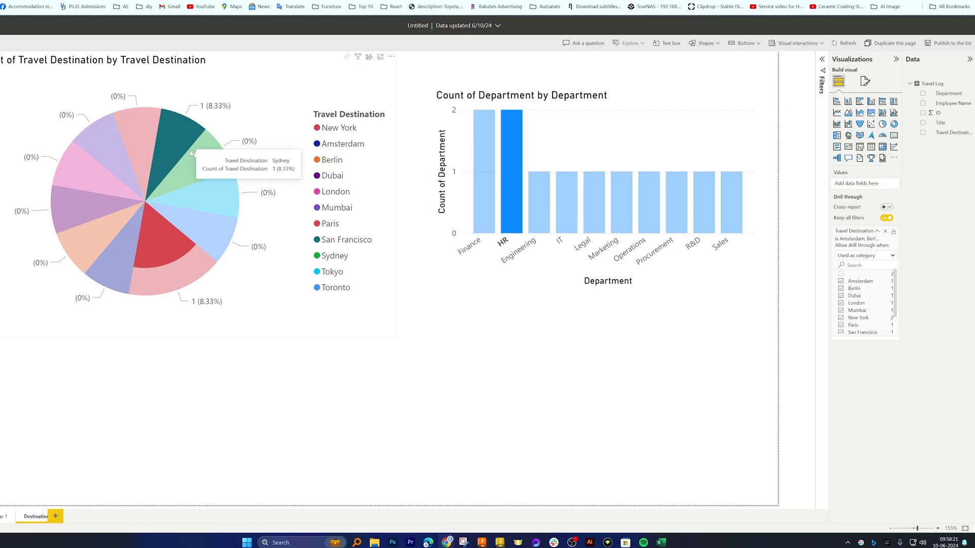
mouse_move(216, 107)
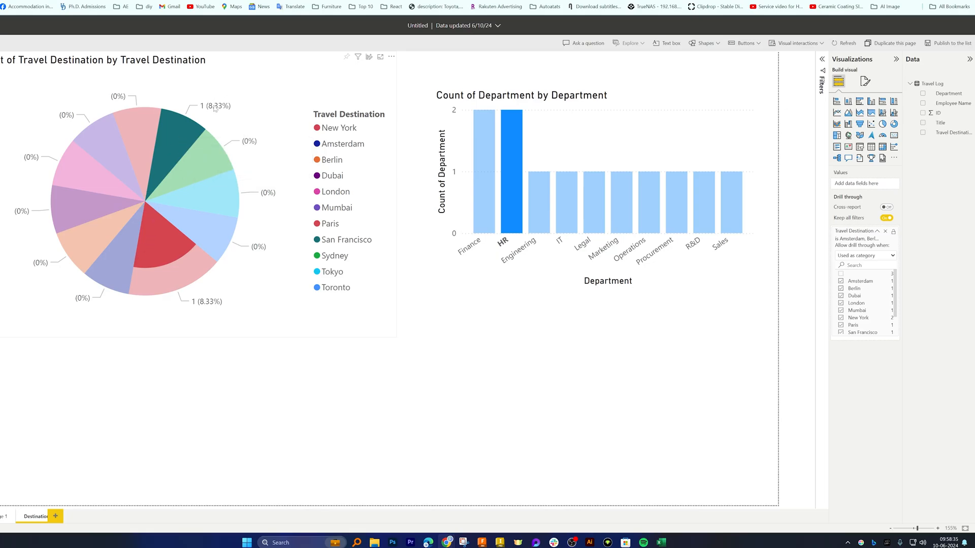
mouse_move(460, 303)
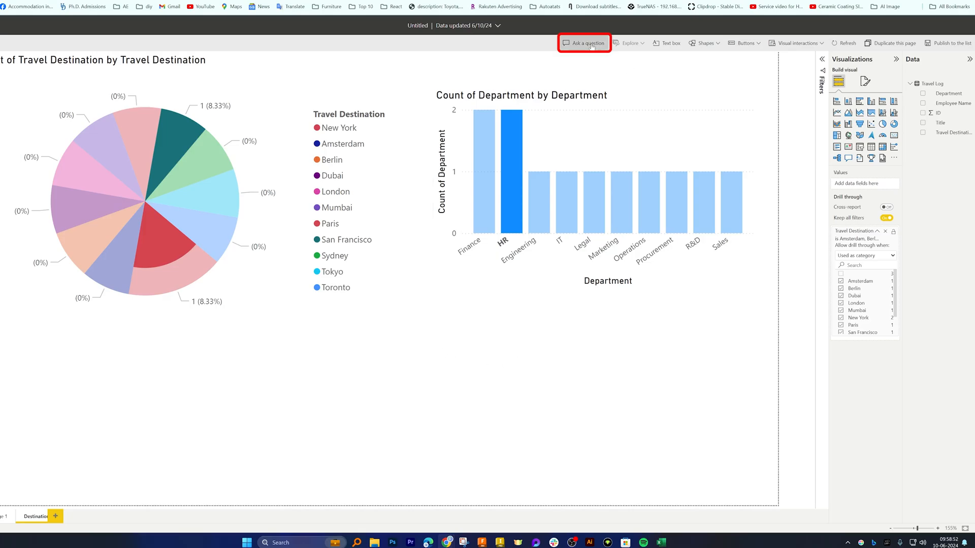
- Add a Q&A visual showing Count of ID, then publish the report back to the list
click(583, 43)
text(show travel logs)
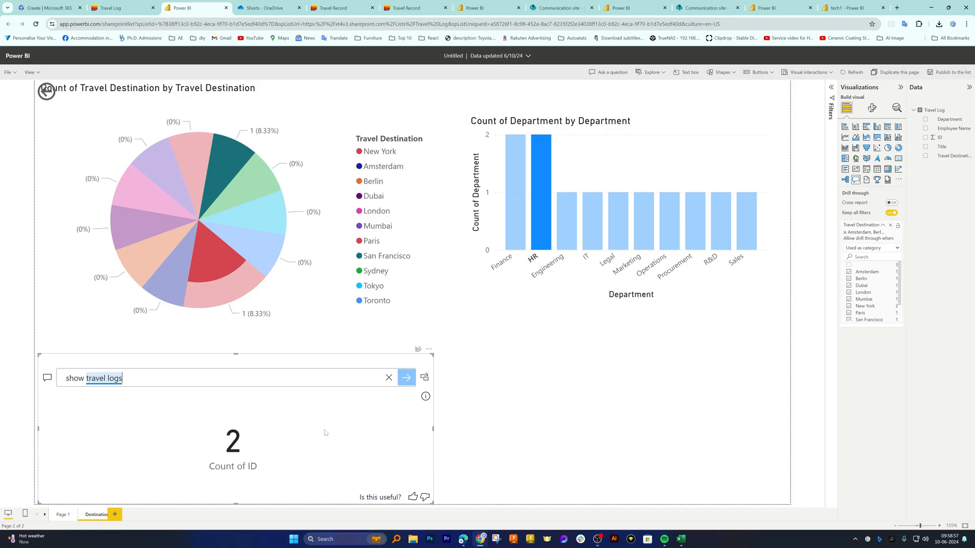
click(389, 378)
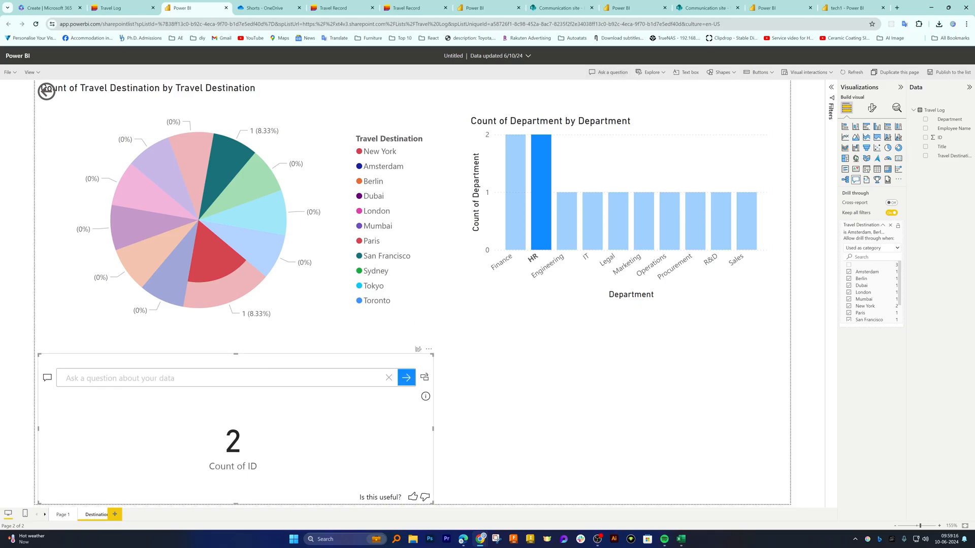
click(7, 72)
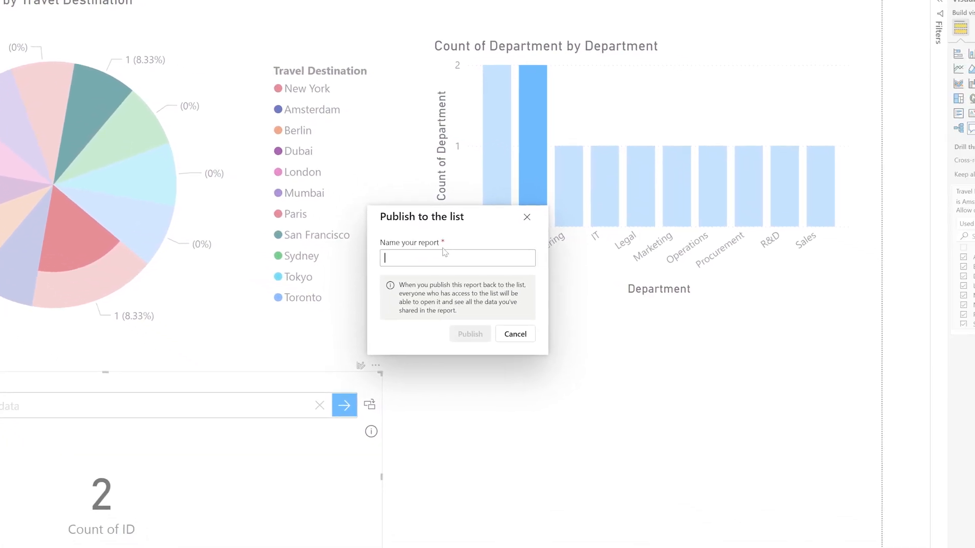
- Publish the report to the Travel Log list named 'List Visualization' and return to the list
text(List Visu)
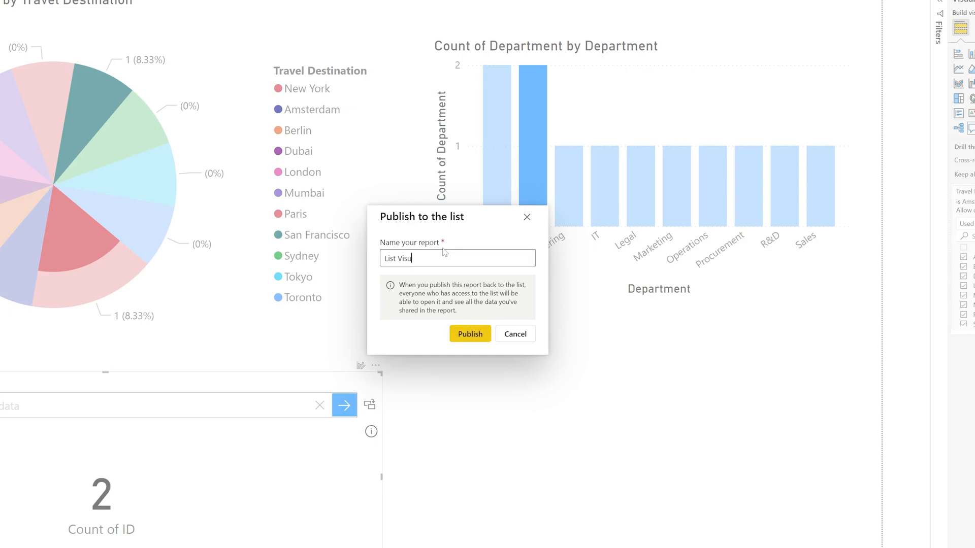
click(470, 334)
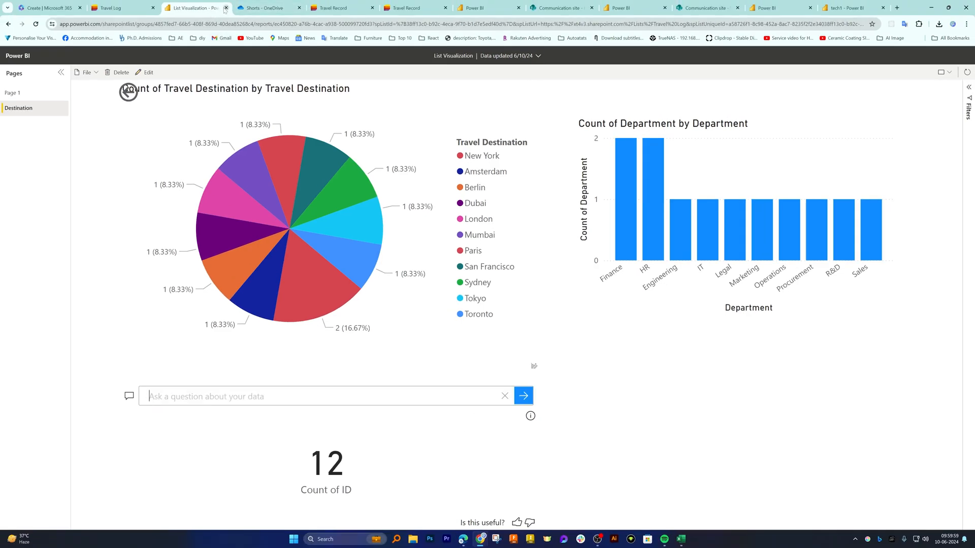
click(118, 8)
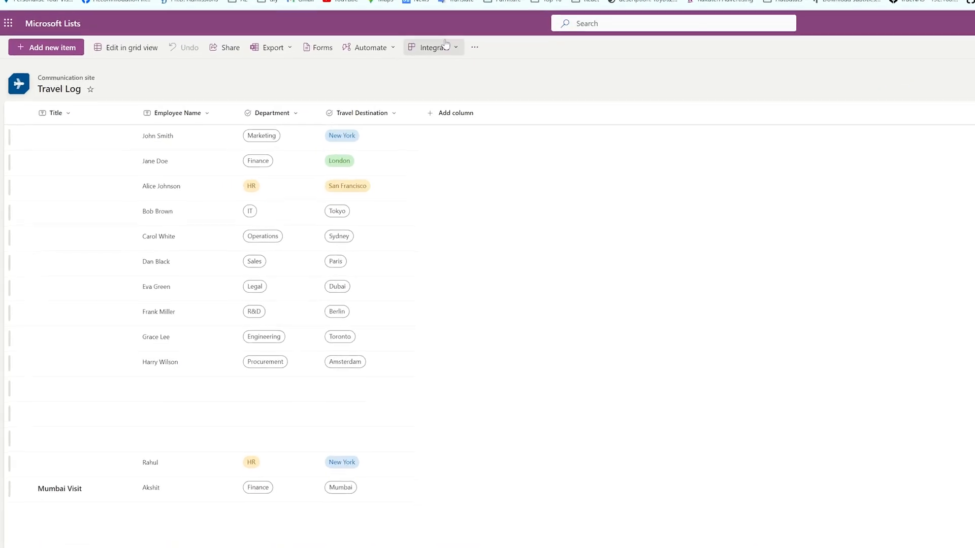
- Reopen the List Visualization report from Integrate > Power BI, showing Count of ID 12
click(433, 47)
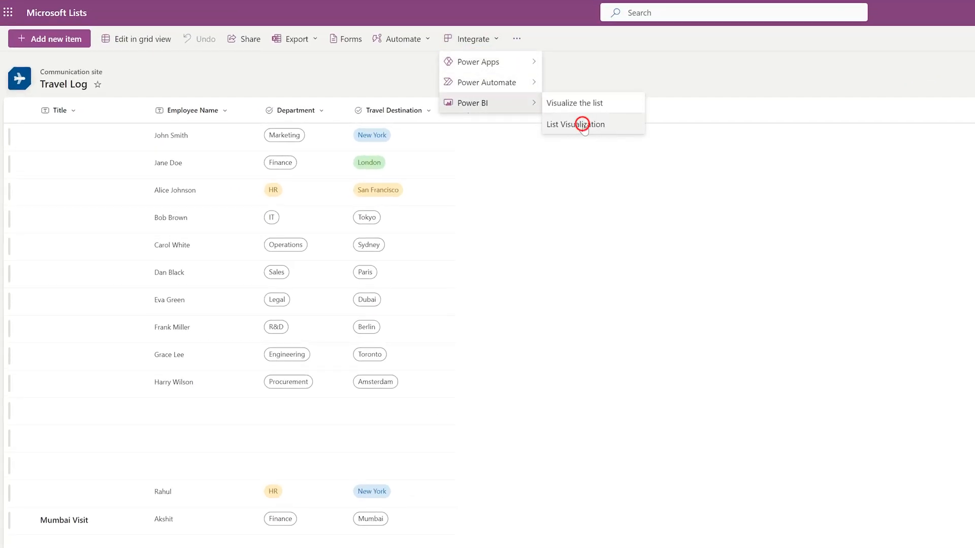
click(575, 124)
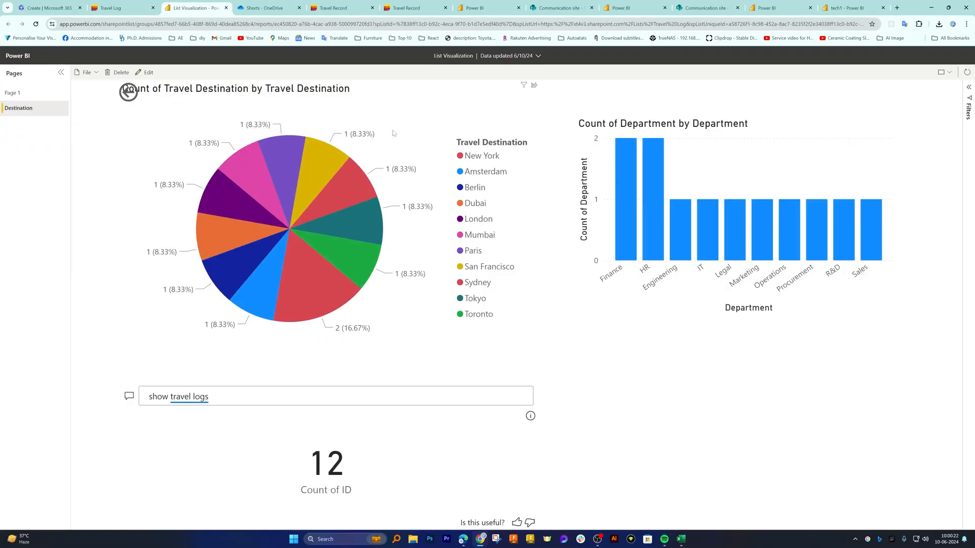